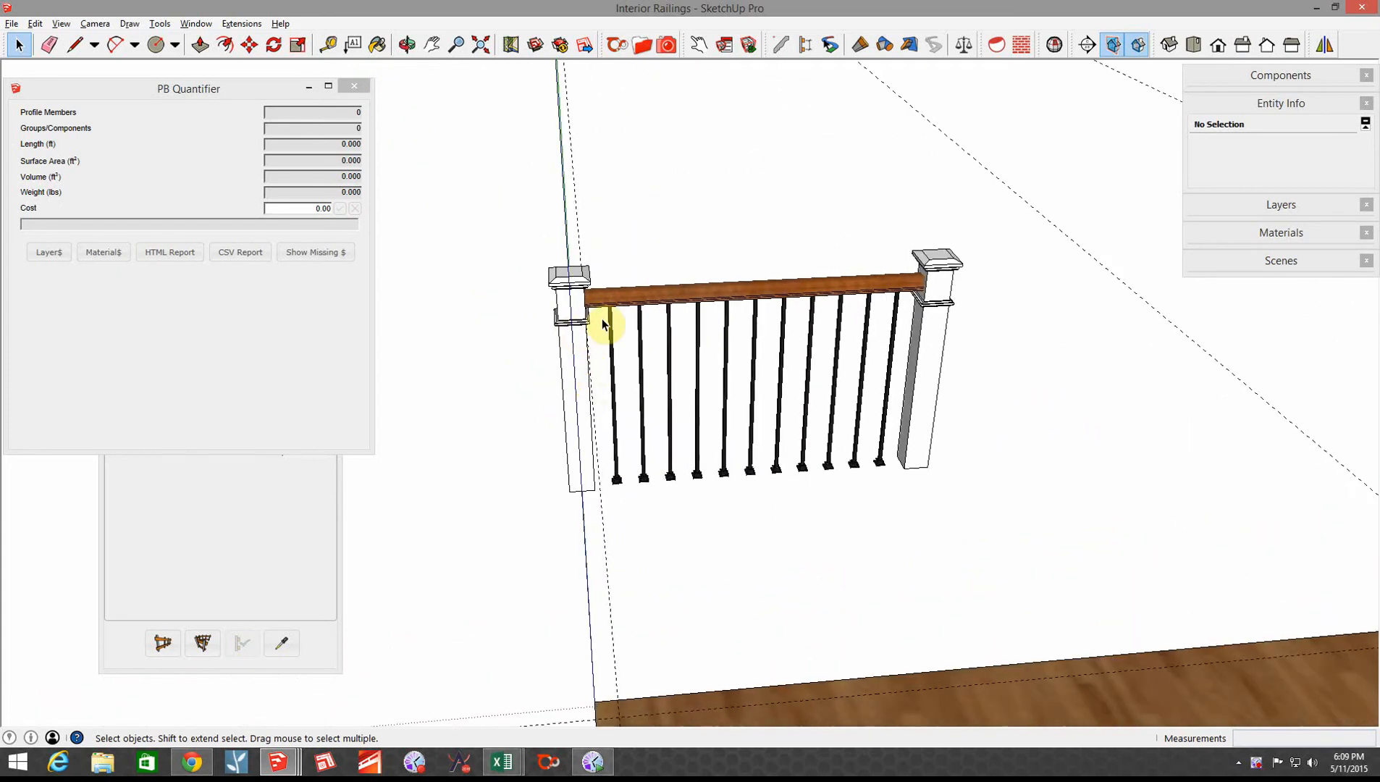
pyautogui.moveTo(646, 466)
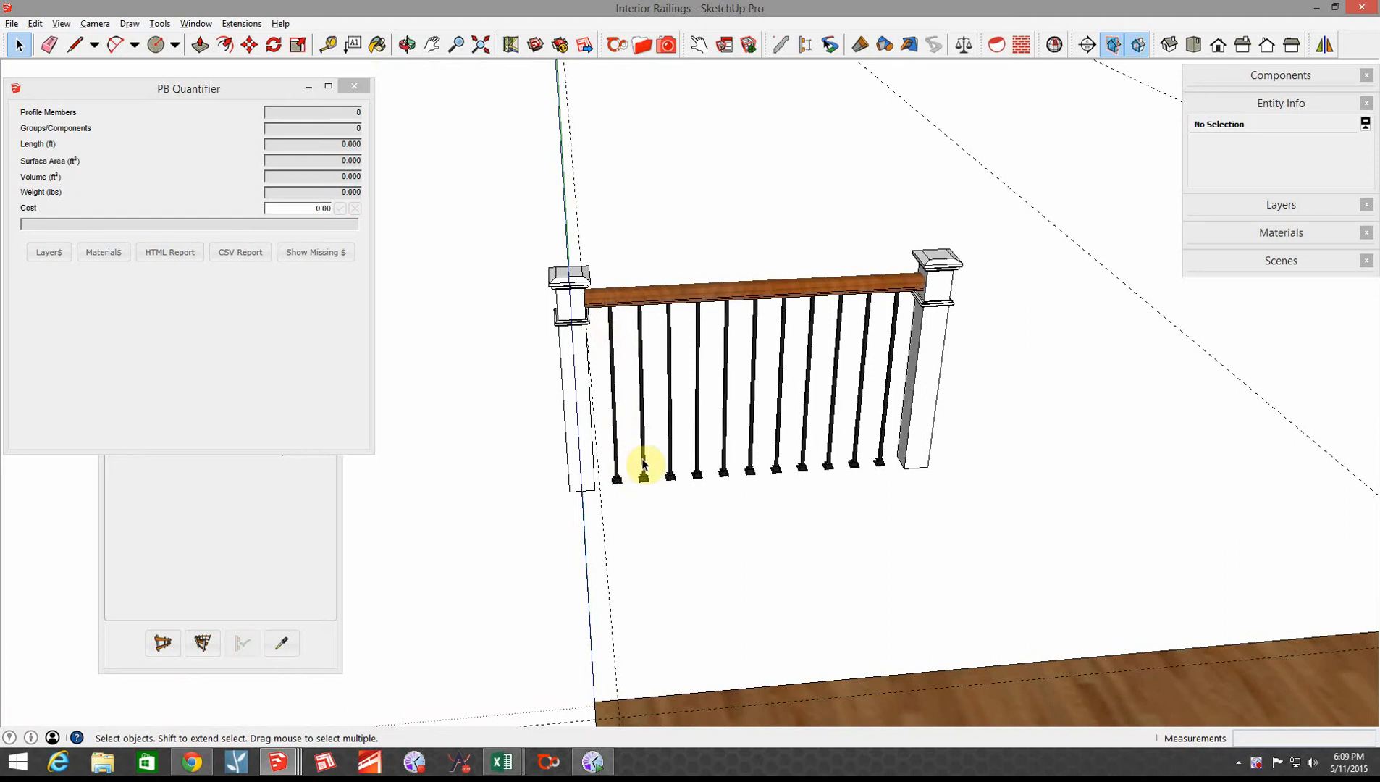
pyautogui.moveTo(880, 490)
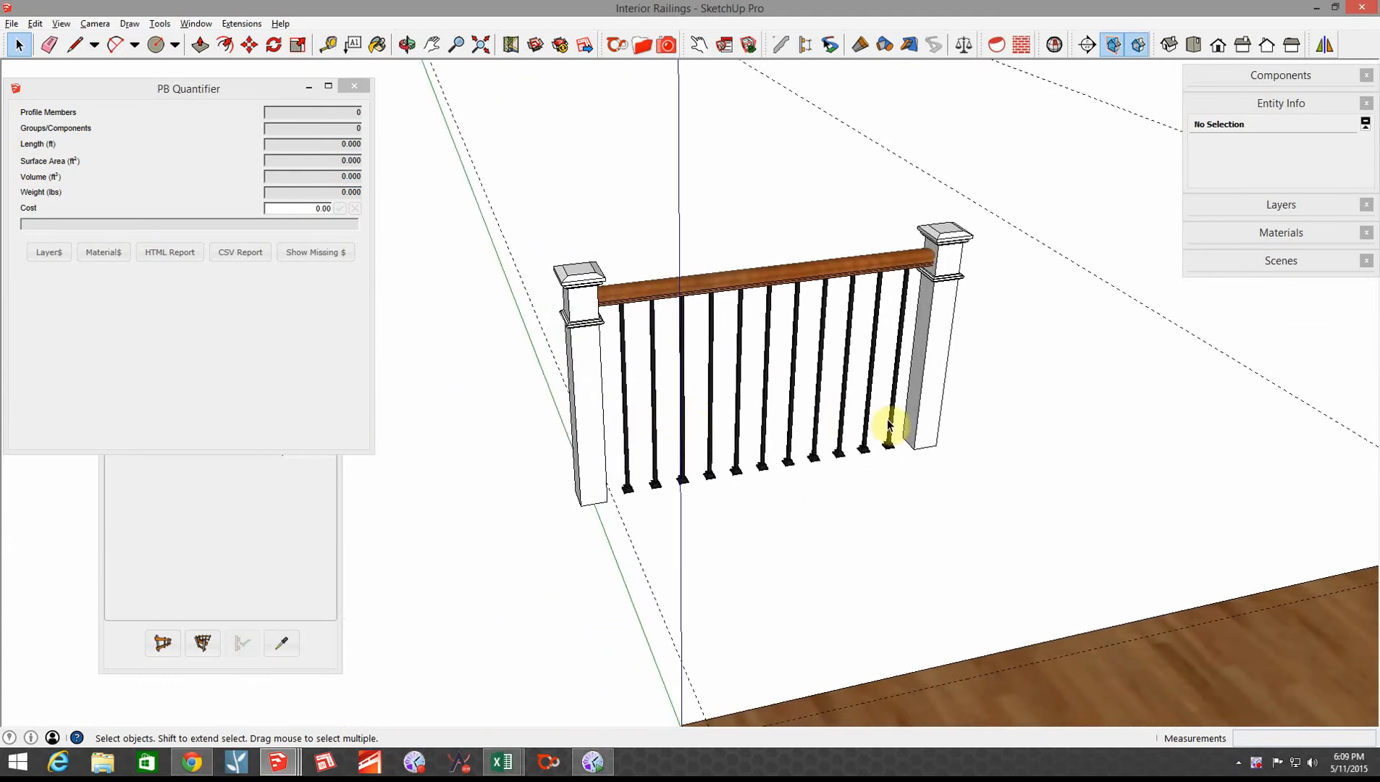
pyautogui.moveTo(900, 433)
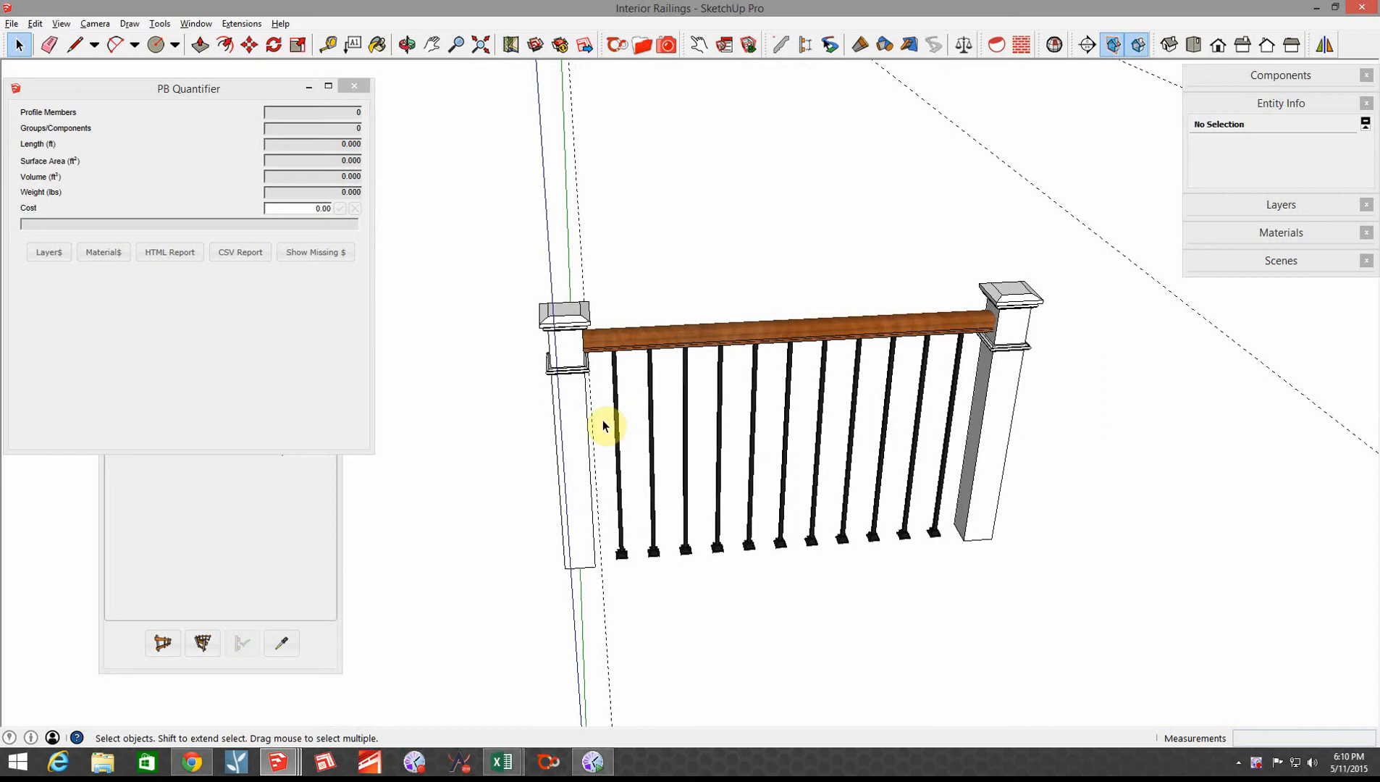
pyautogui.moveTo(633, 507)
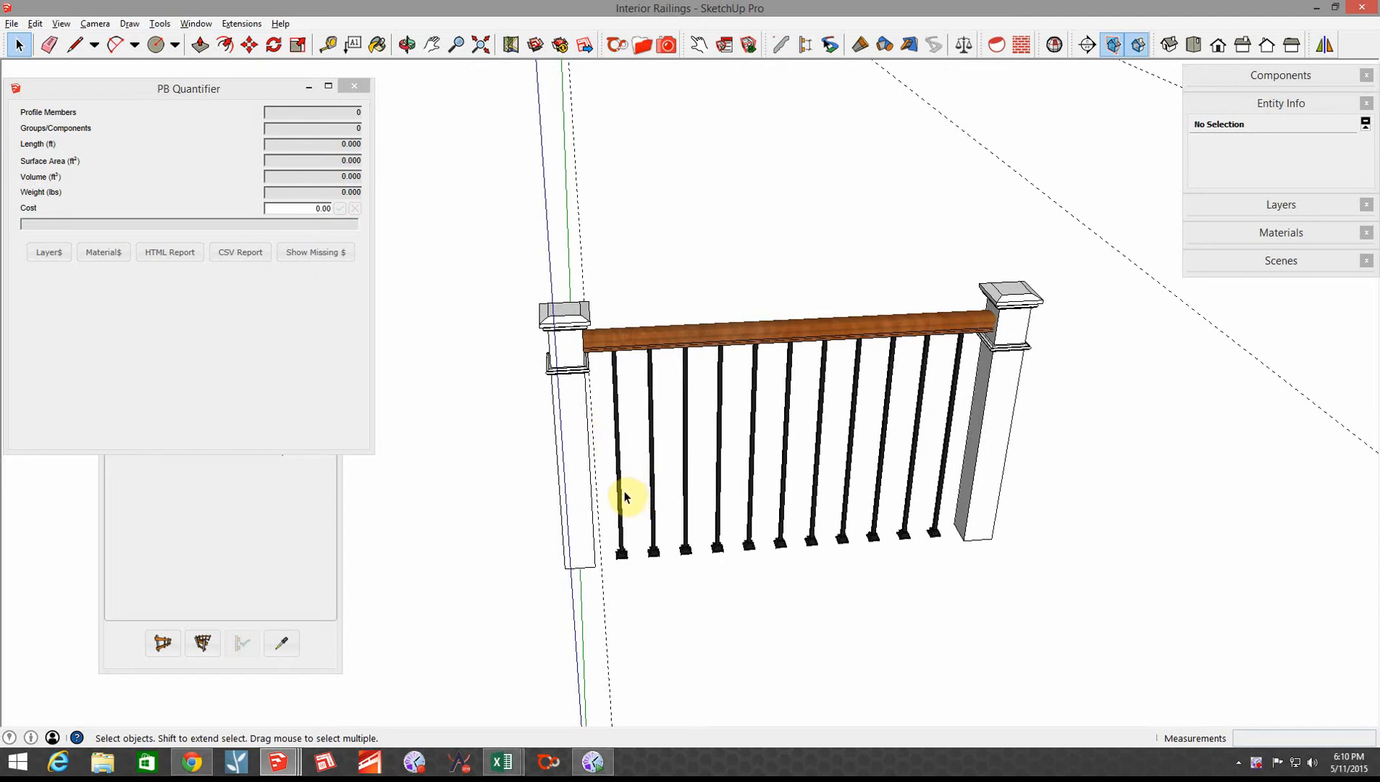
pyautogui.moveTo(620, 501)
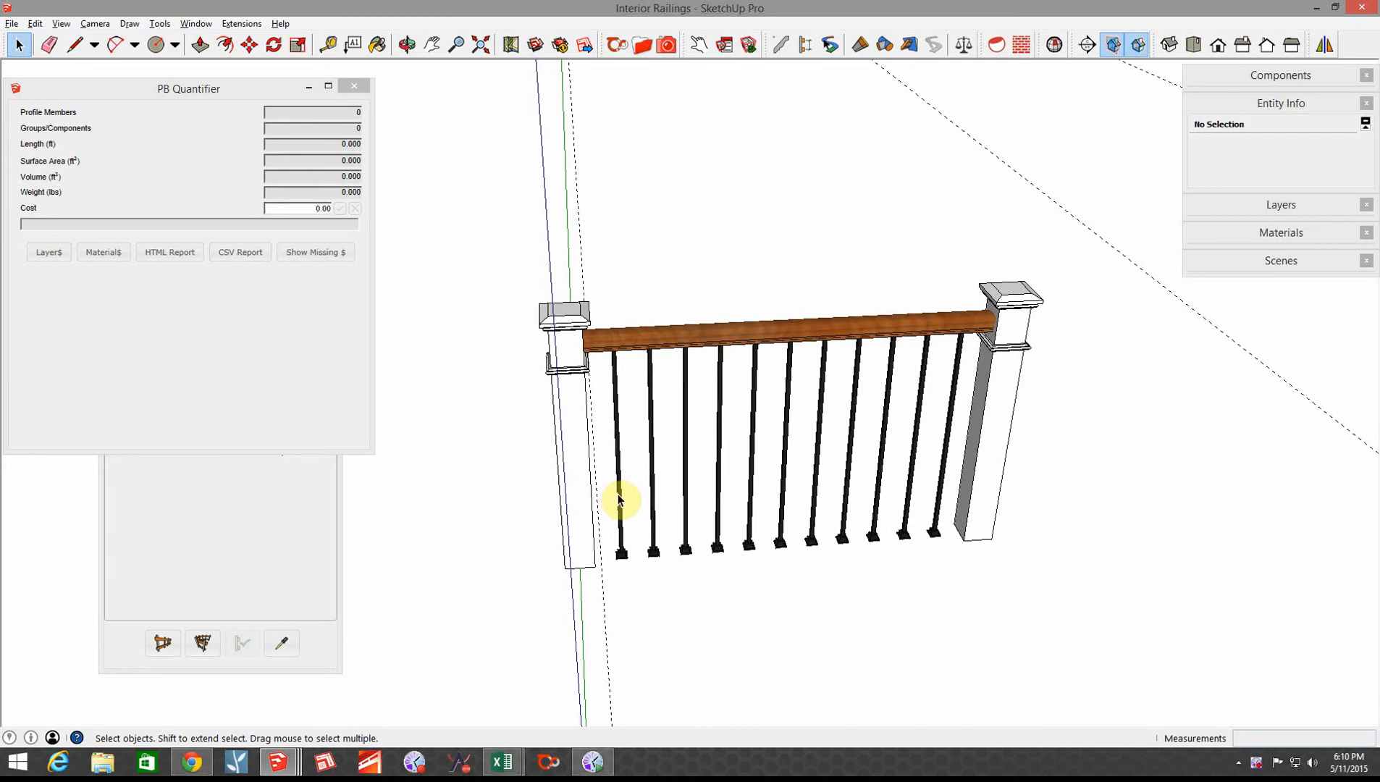
pyautogui.moveTo(625, 499)
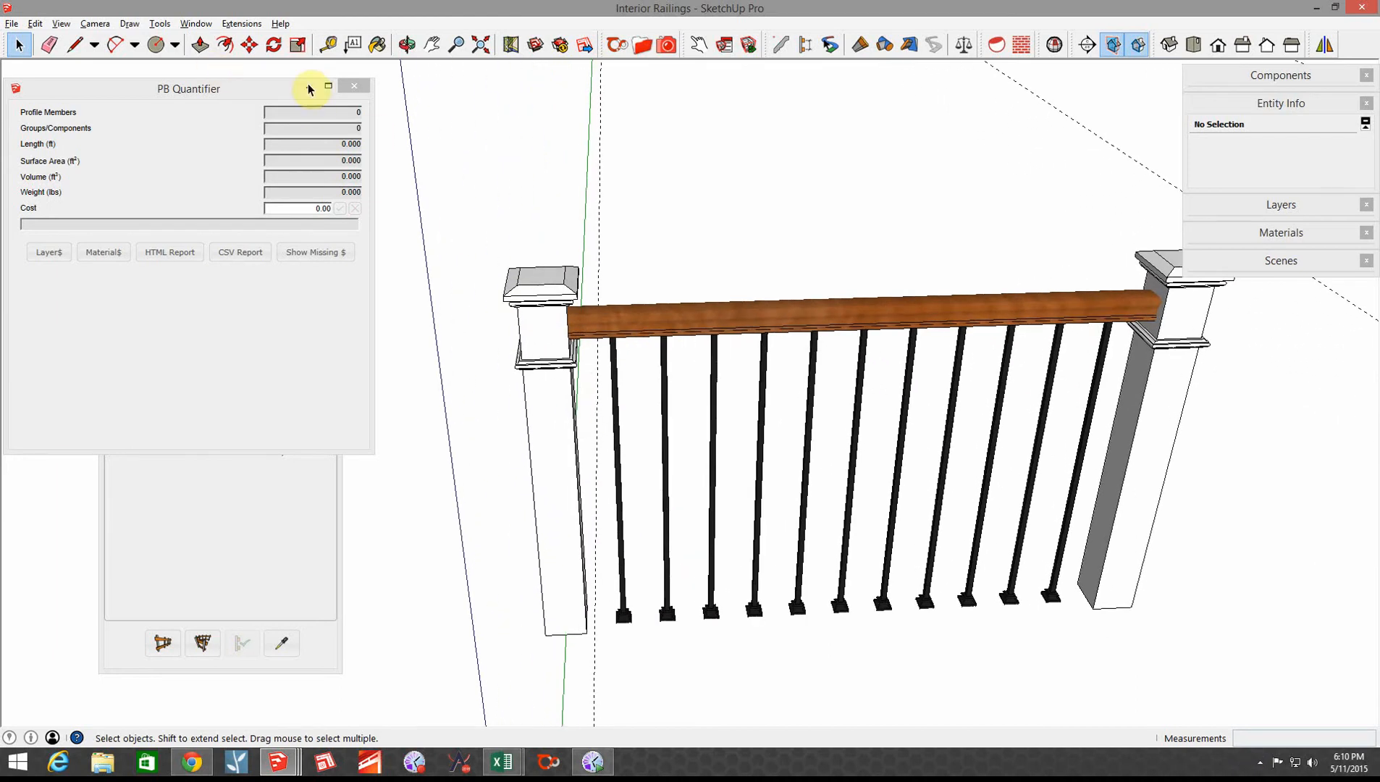
pyautogui.moveTo(964, 45)
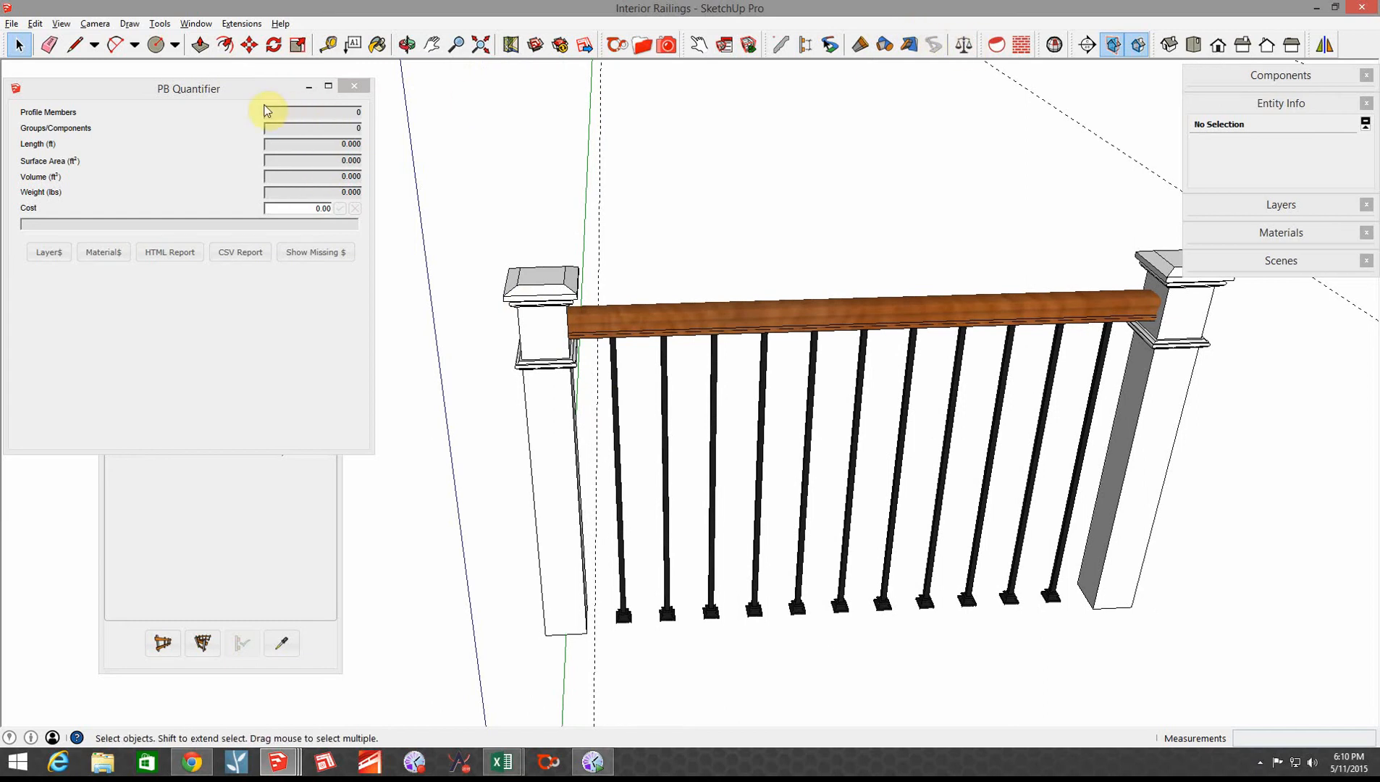
pyautogui.moveTo(595, 528)
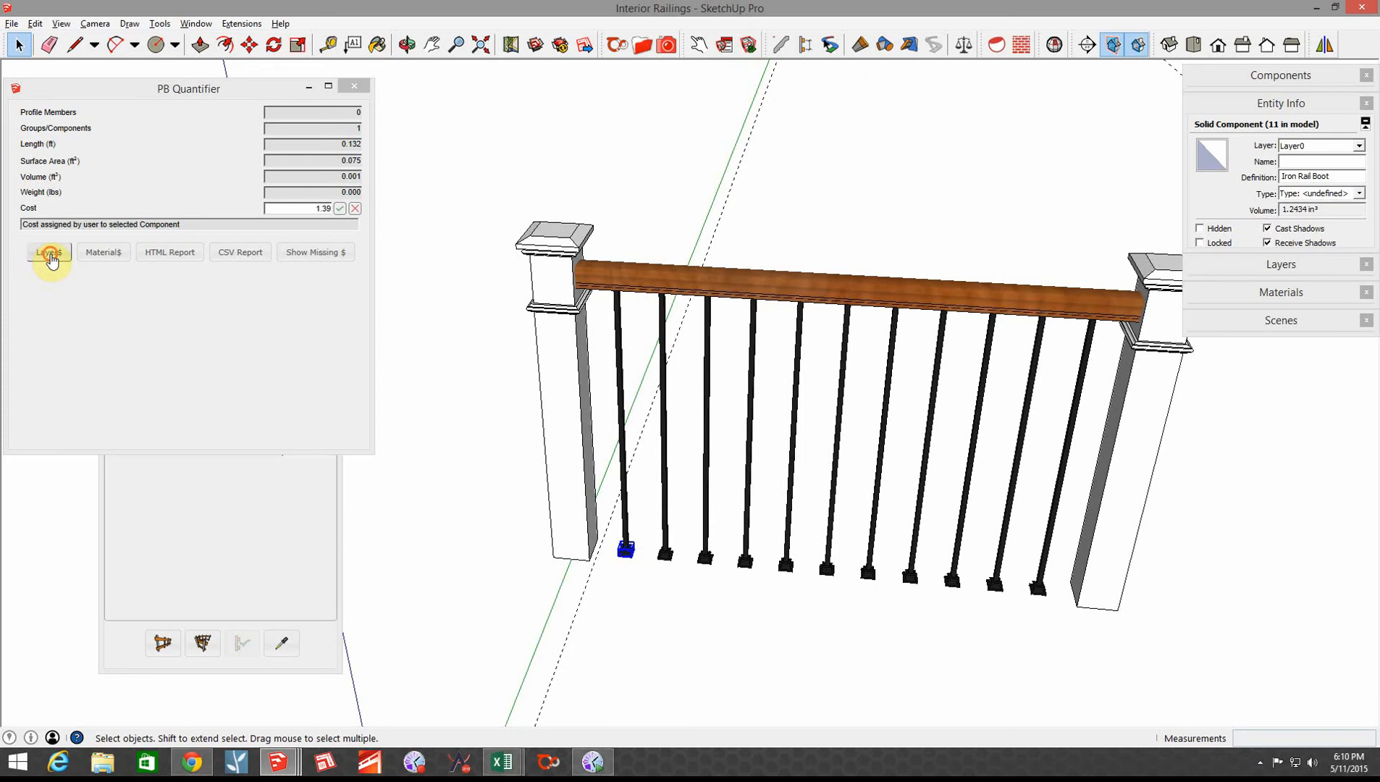
# Open Layer Data for the selected iron rail boot to view Railing layer costs
pyautogui.click(48, 252)
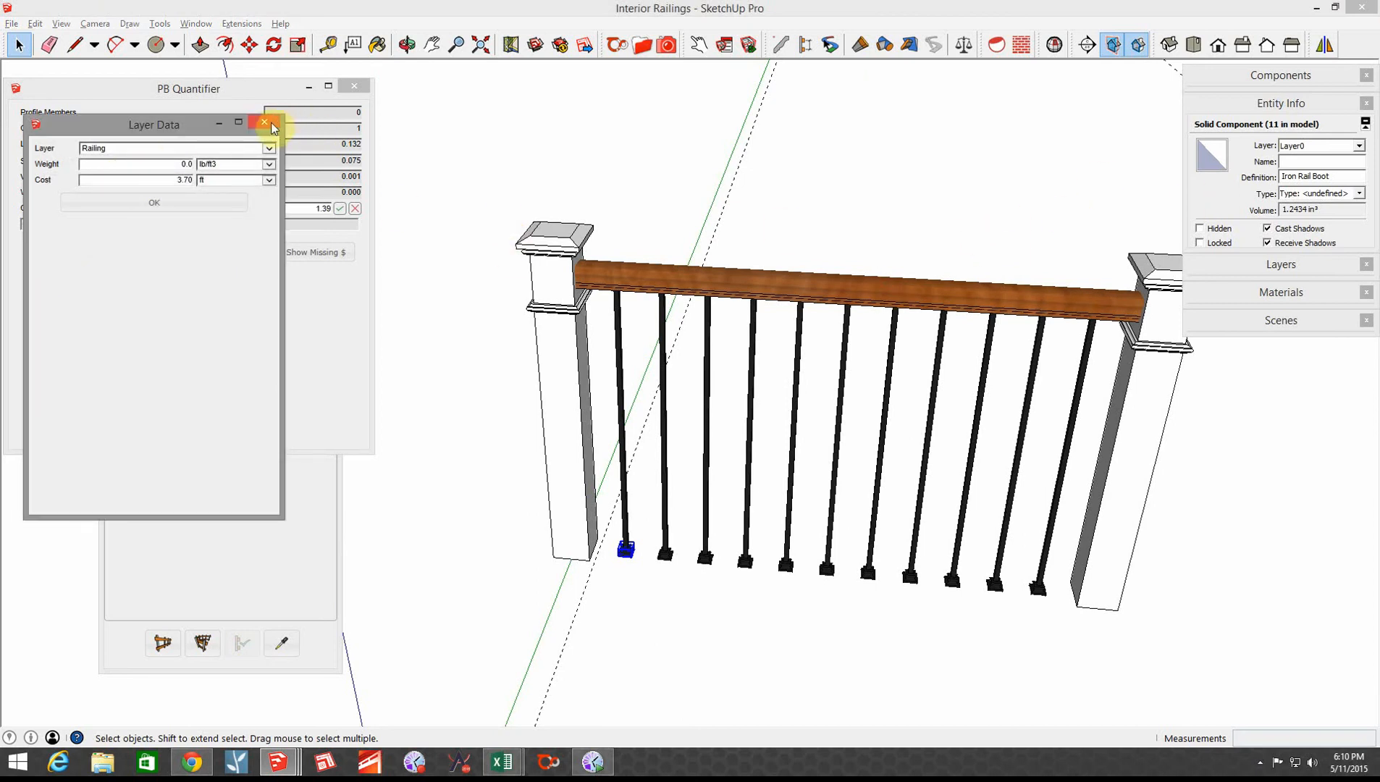
# Enter a 3.7 cost per length unit for the handrail's A01_Railings layer
pyautogui.click(264, 122)
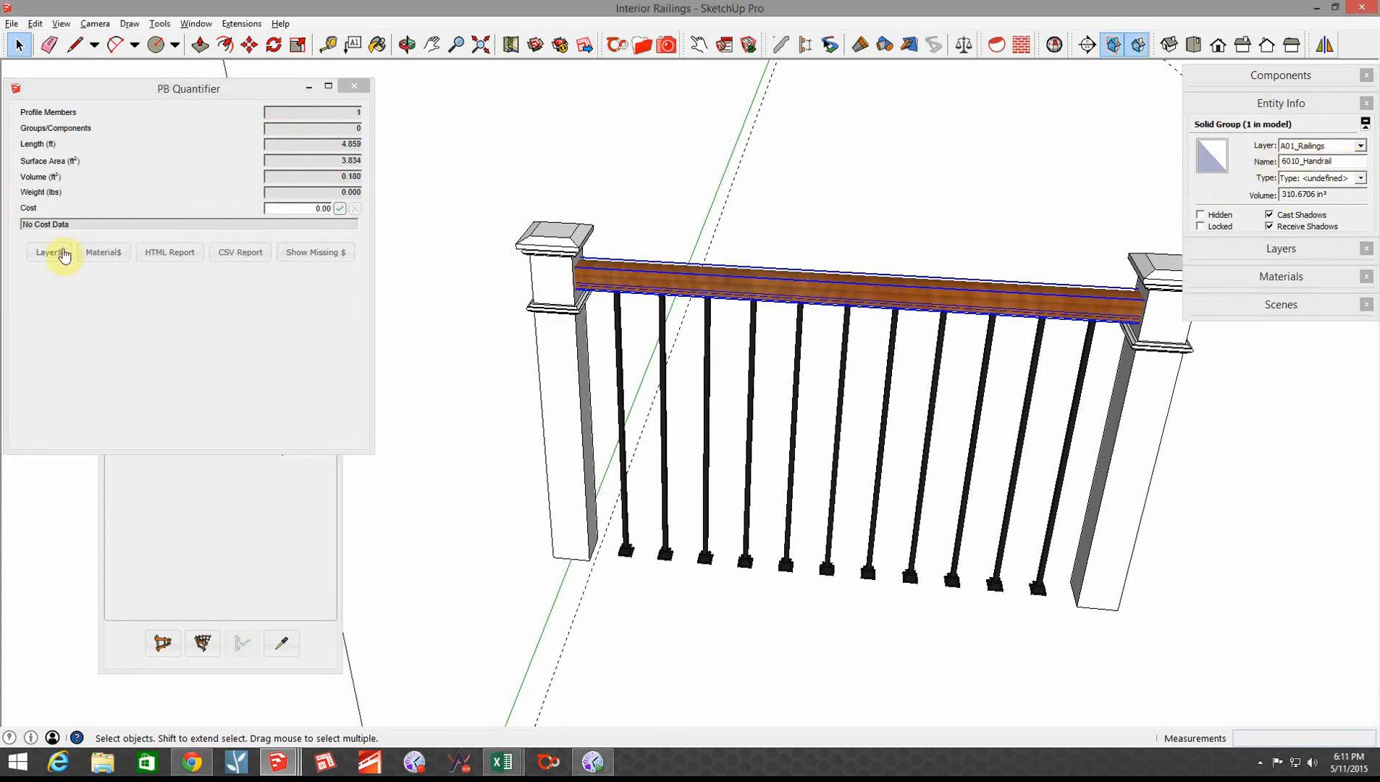
pyautogui.click(42, 252)
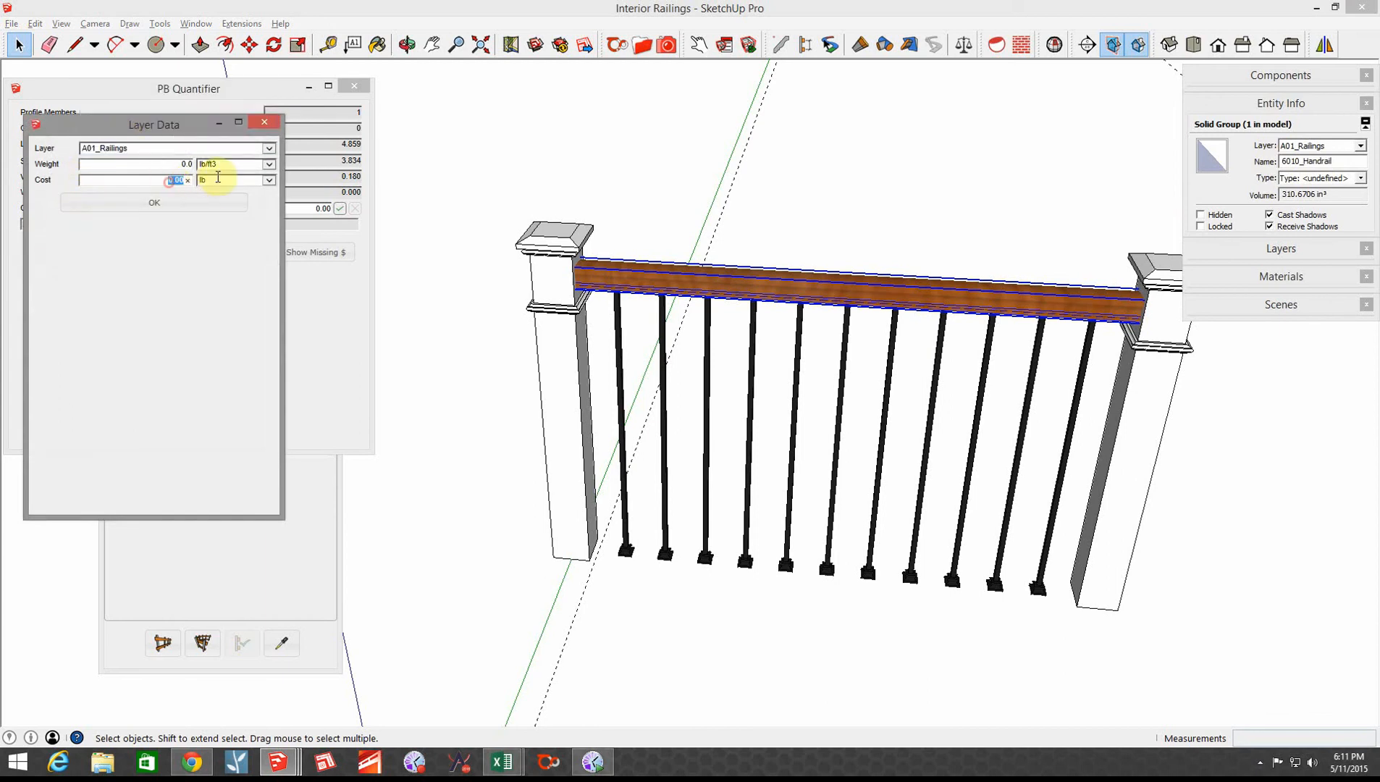
pyautogui.write('3.7')
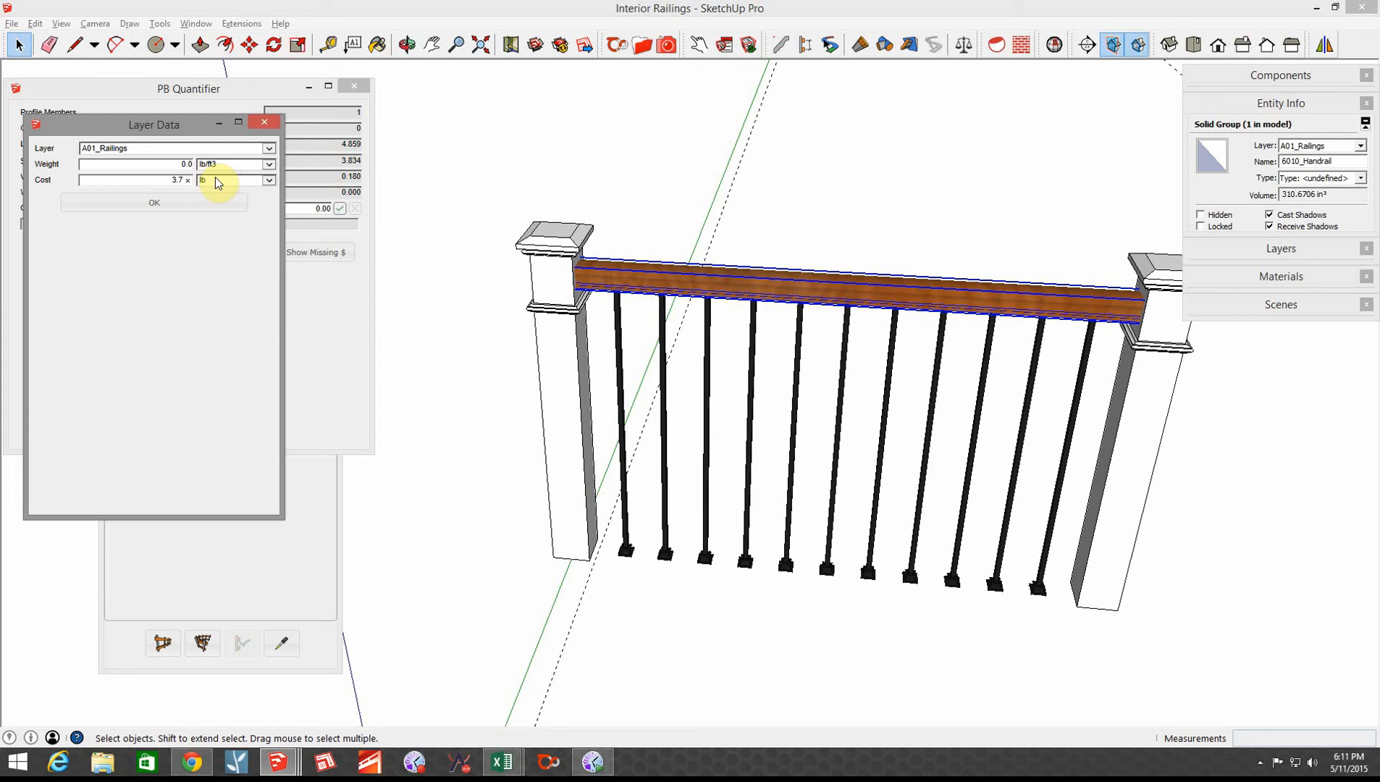
pyautogui.click(268, 179)
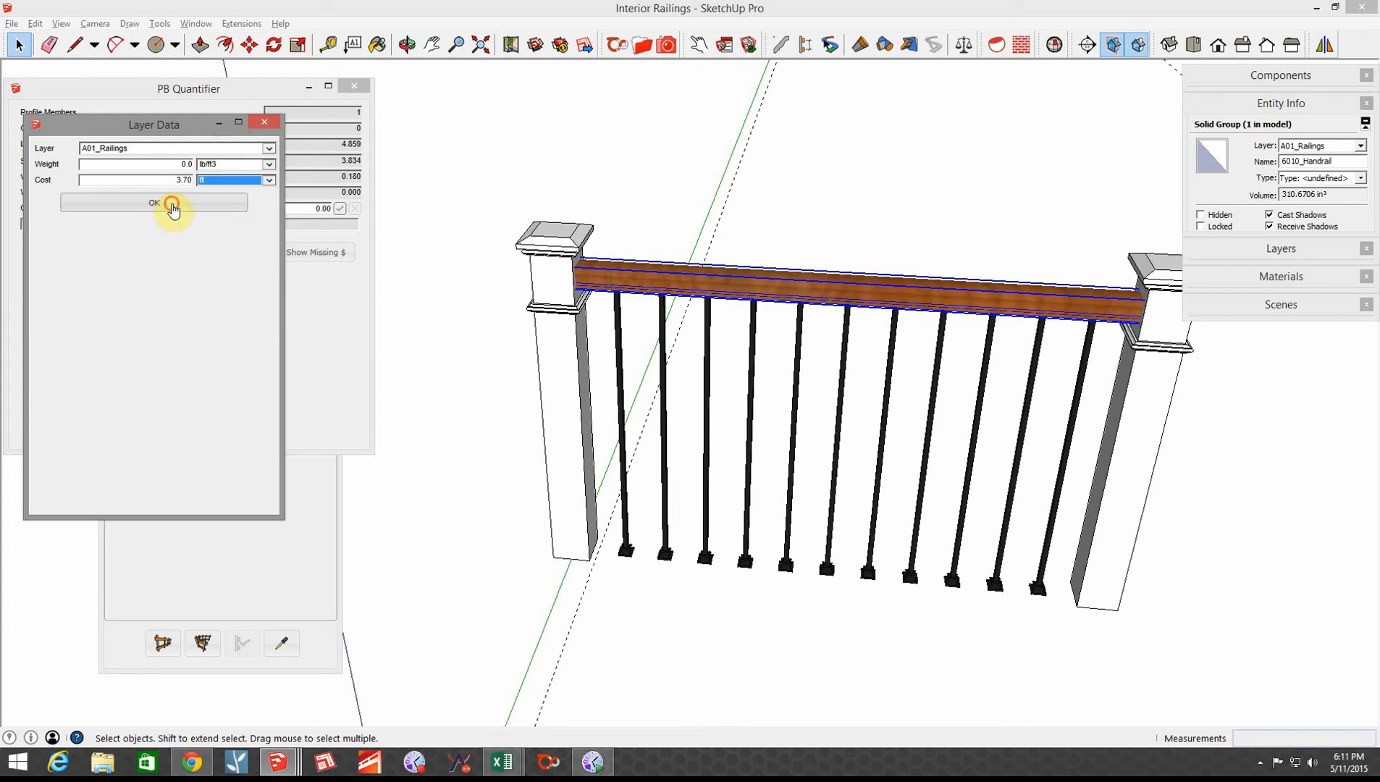
# Confirm the A01_Railings layer cost and start a new 6010_Handrail railing assembly
pyautogui.click(154, 203)
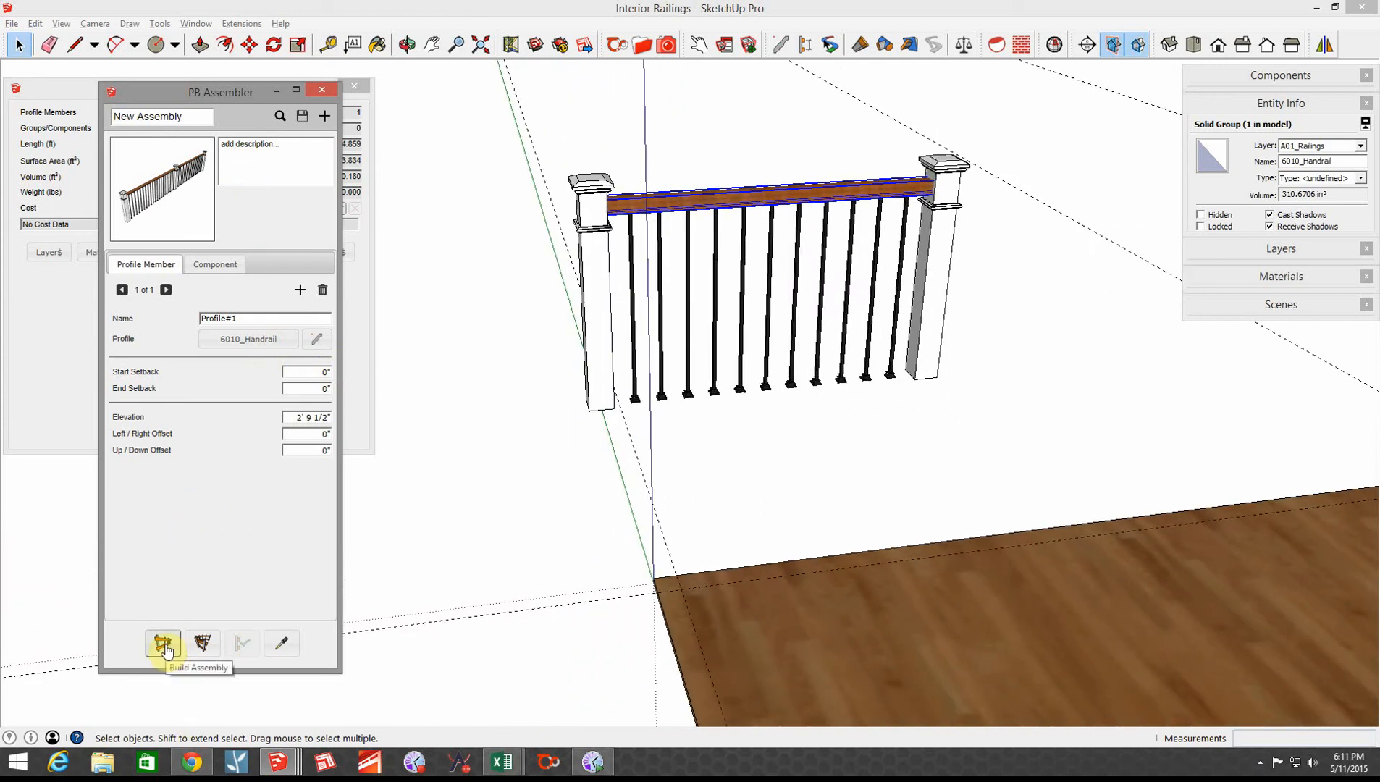
pyautogui.click(162, 642)
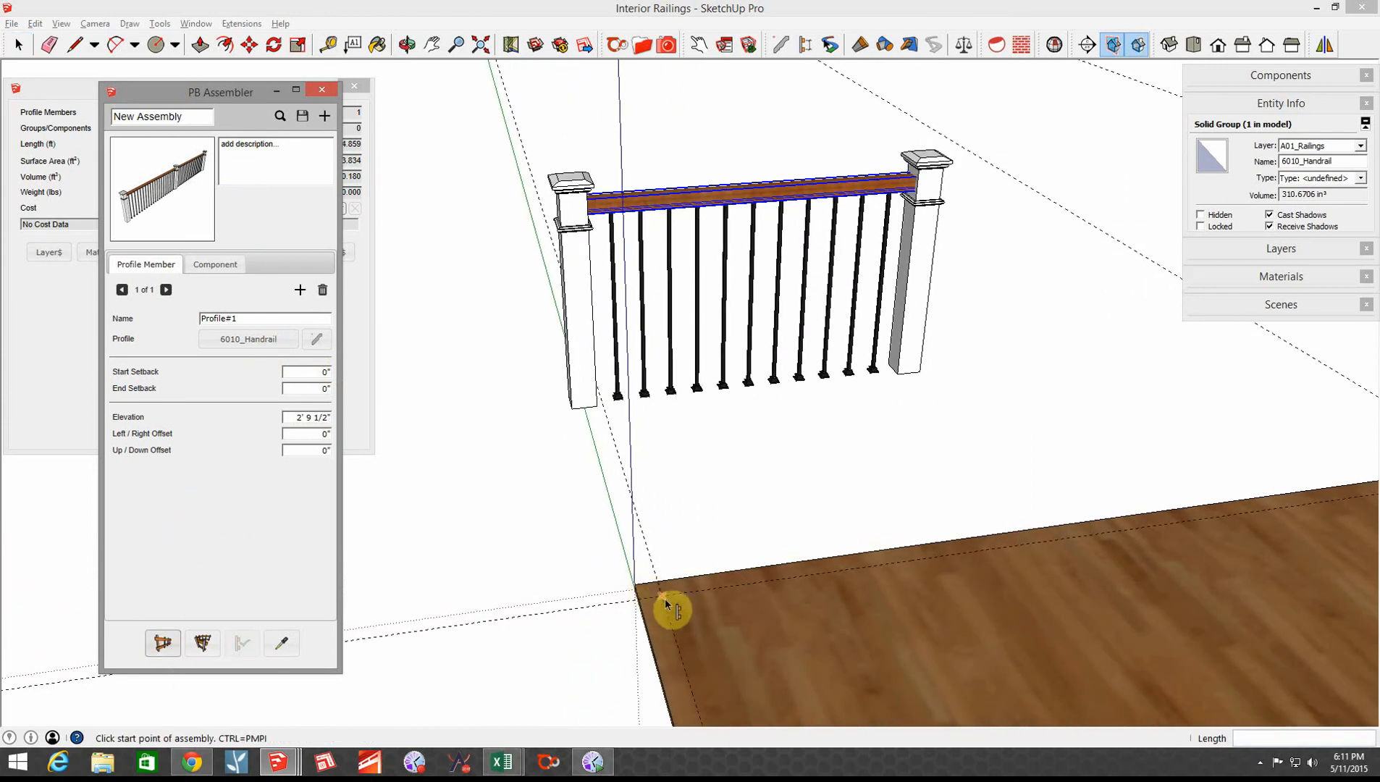